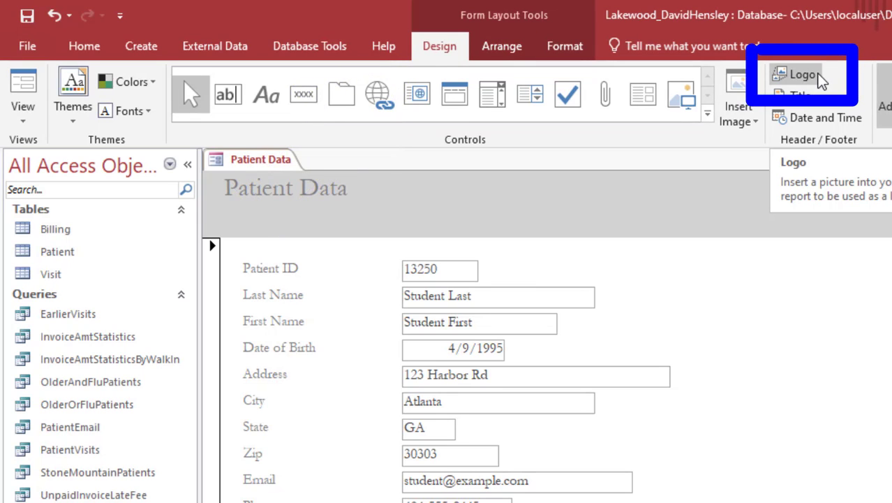
- Insert a logo picture into the Patient Data form header using the Logo command
left_click(796, 74)
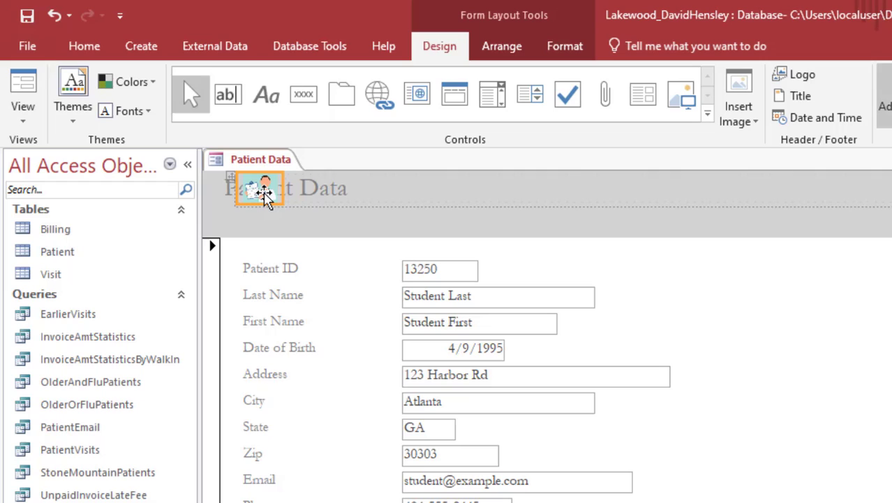
- Right-click the doctor logo image placed in the Patient Data form header
right_click(260, 188)
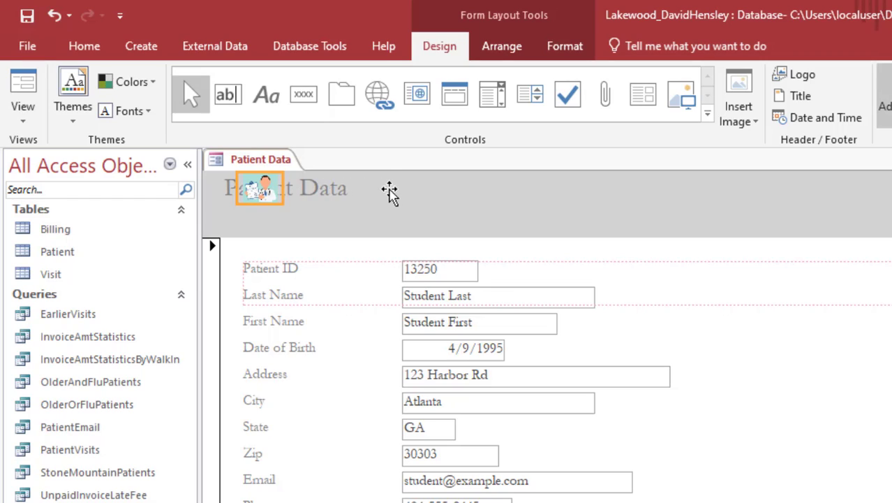
- Drag the doctor logo to the right of the Patient Data title label
left_click_drag(260, 188, 384, 189)
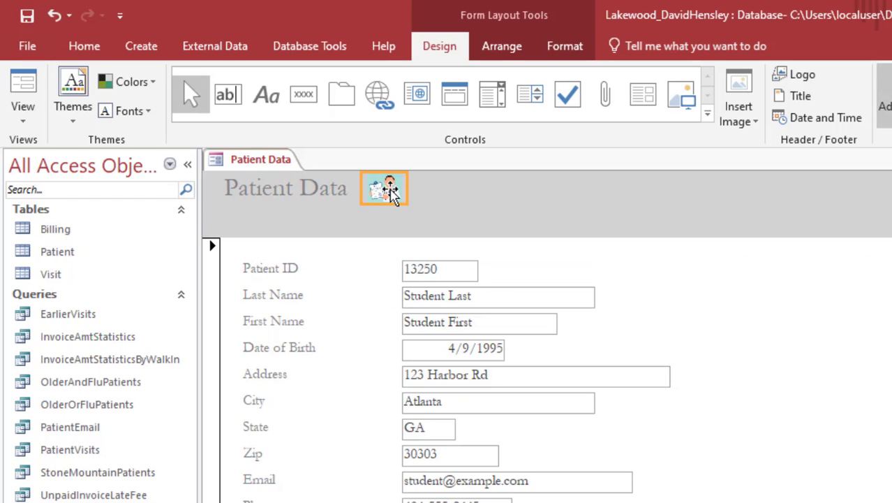